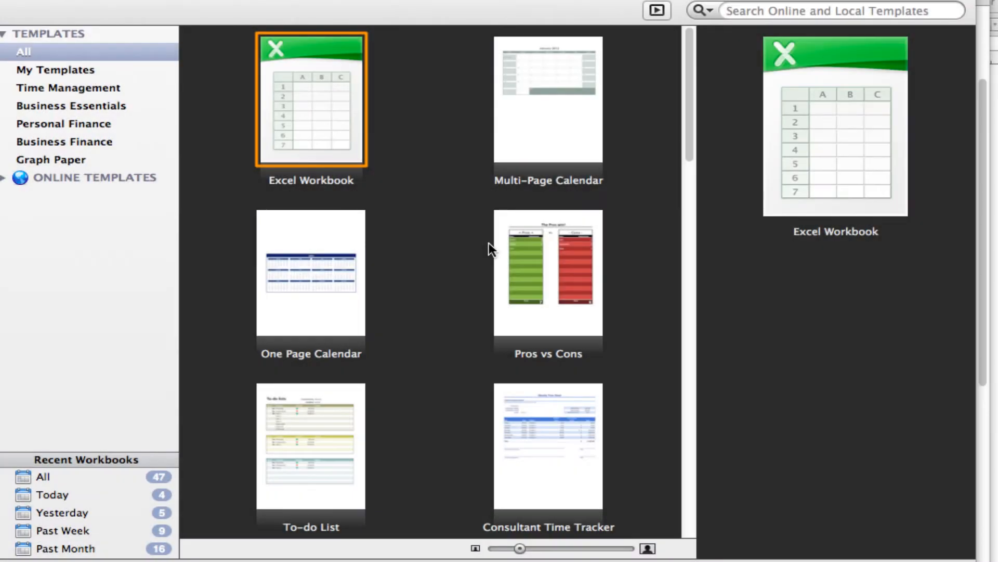
mouse_move(185, 80)
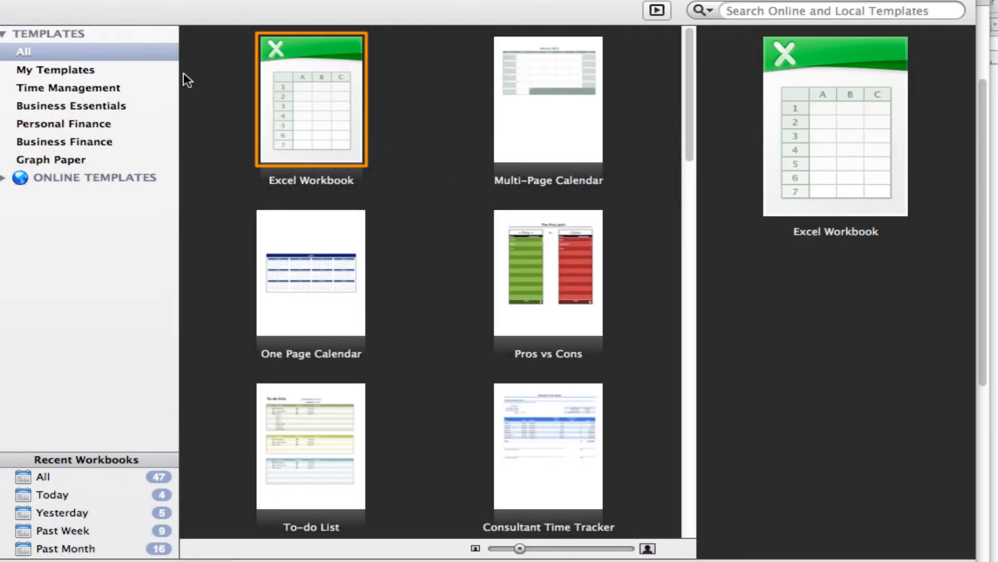
mouse_move(389, 205)
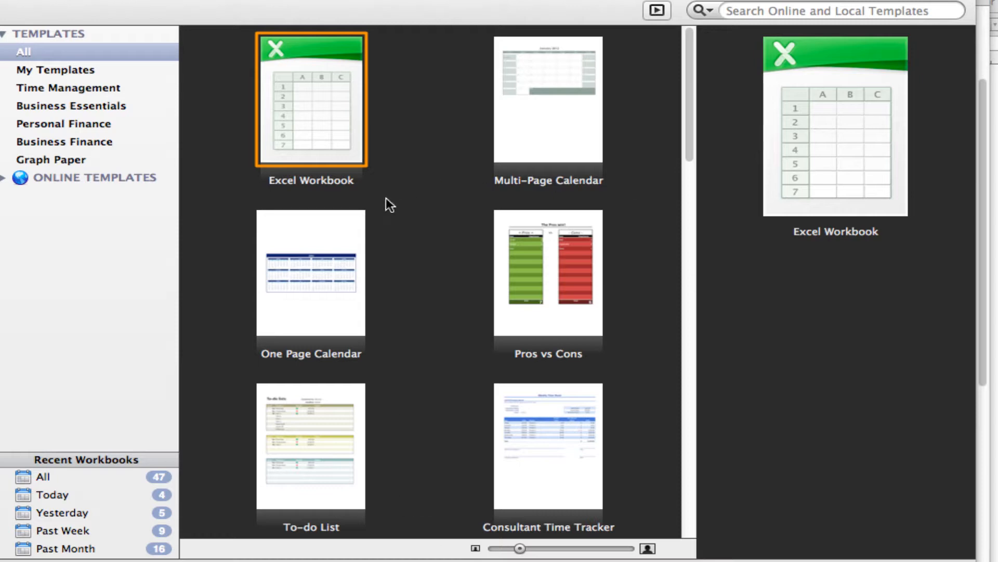
mouse_move(468, 438)
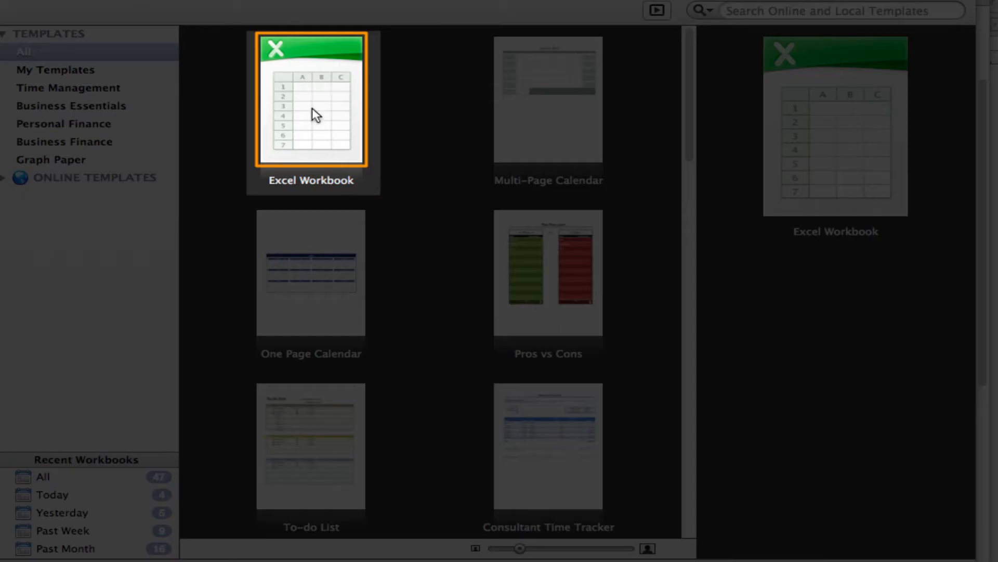
double_click(312, 108)
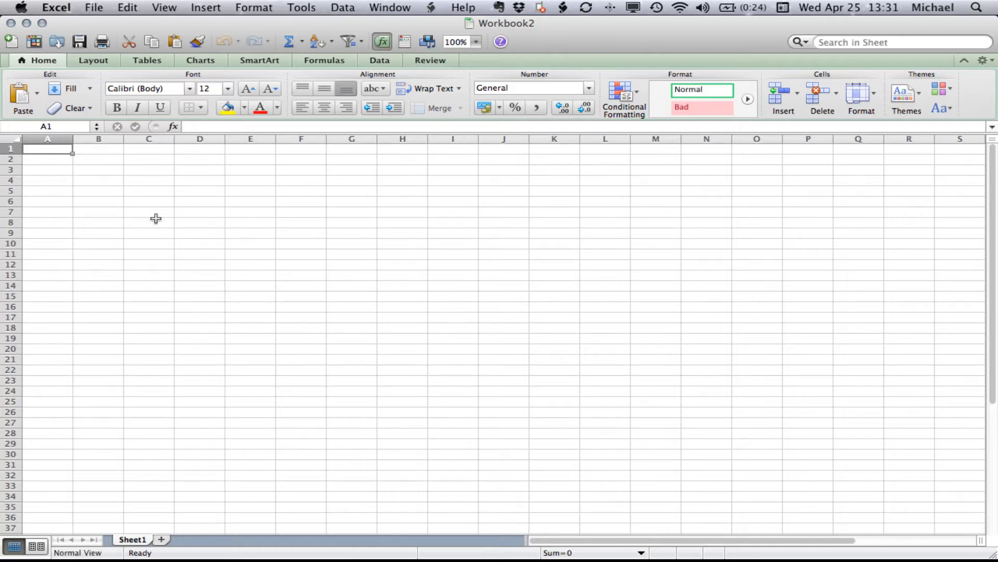
mouse_move(757, 410)
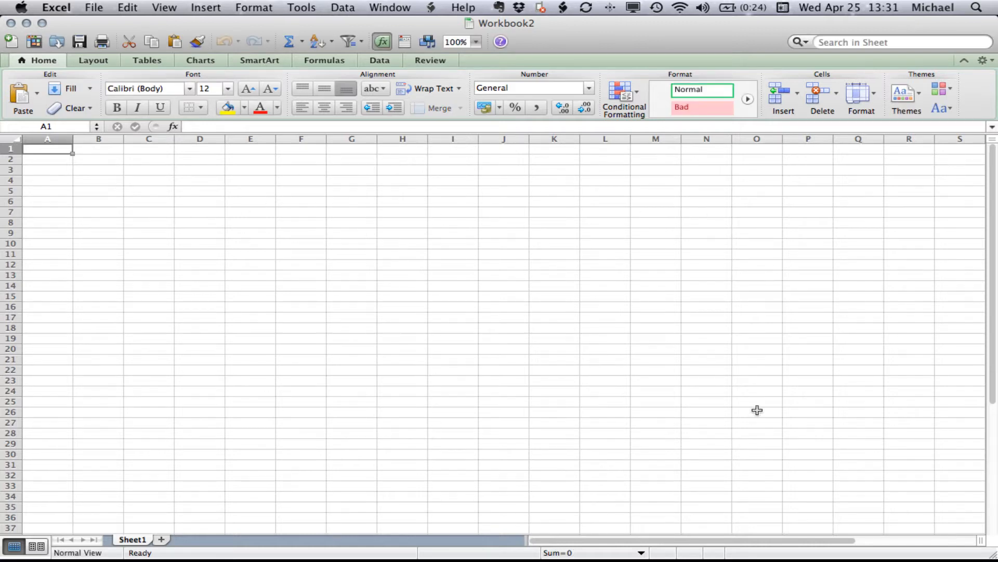
mouse_move(321, 218)
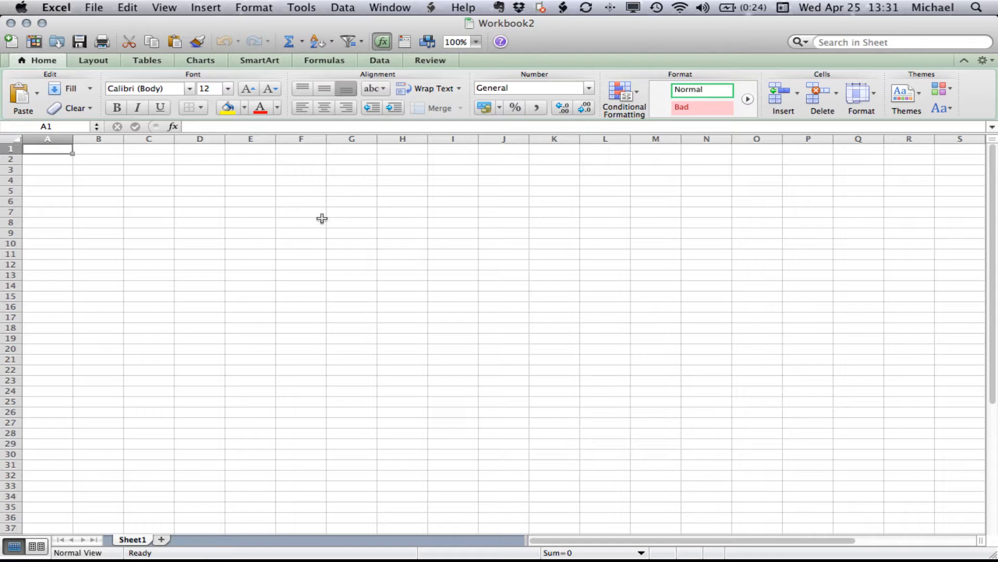
mouse_move(301, 246)
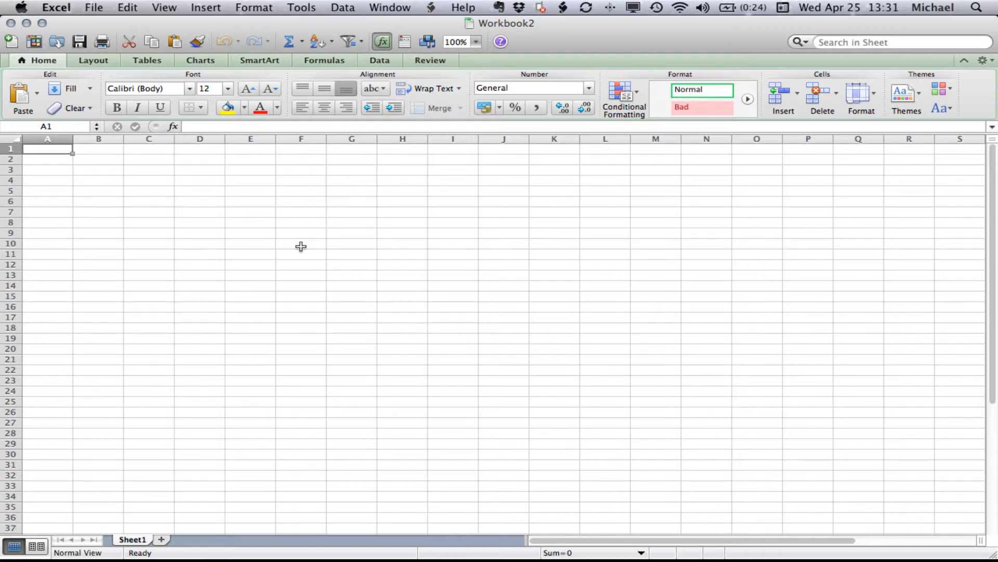
mouse_move(532, 313)
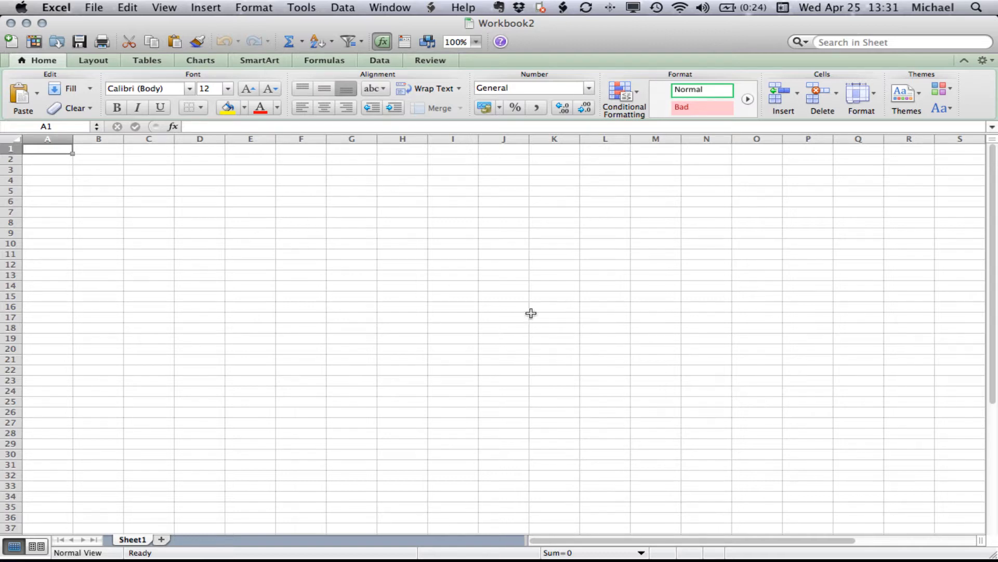
left_click(352, 211)
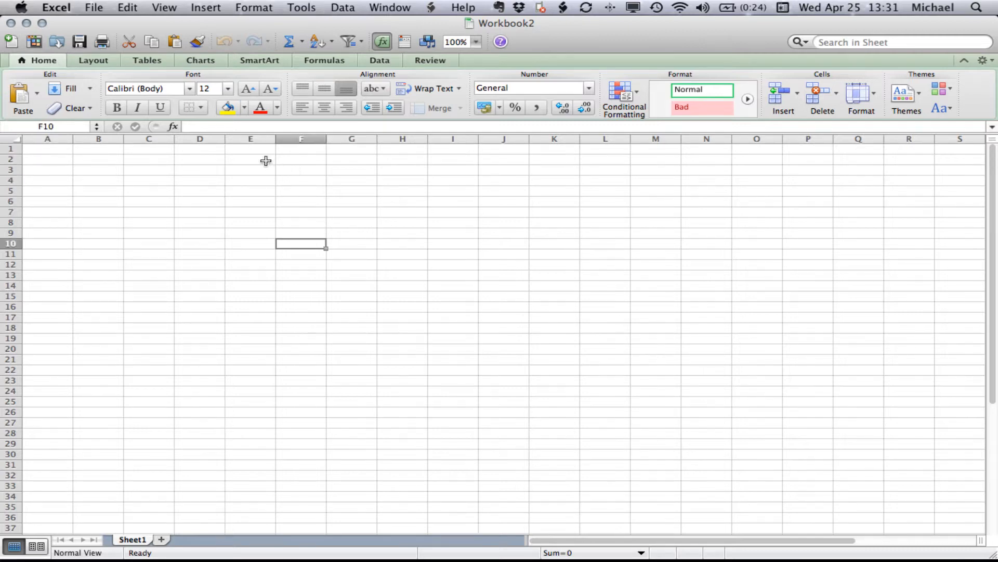
mouse_move(297, 207)
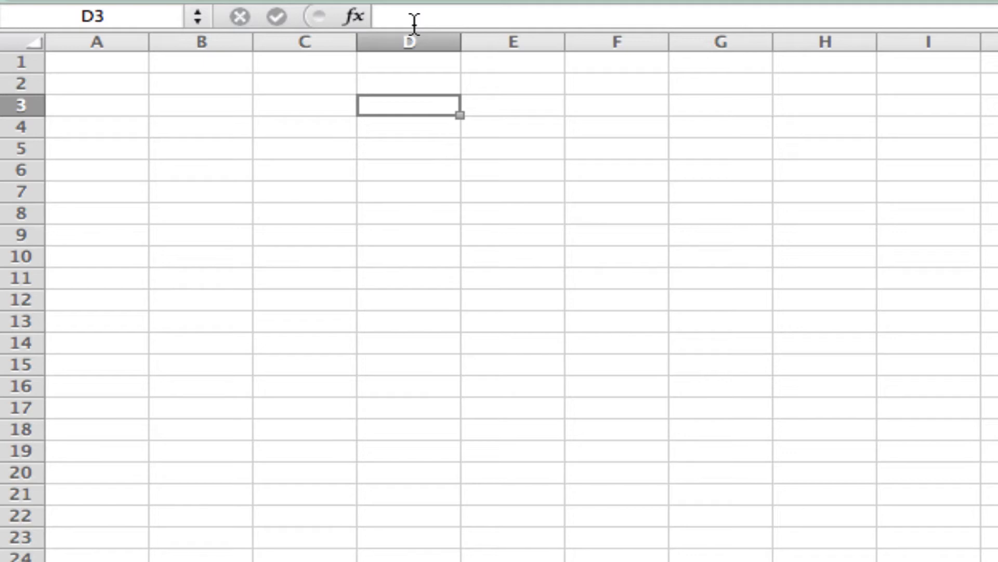
mouse_move(482, 167)
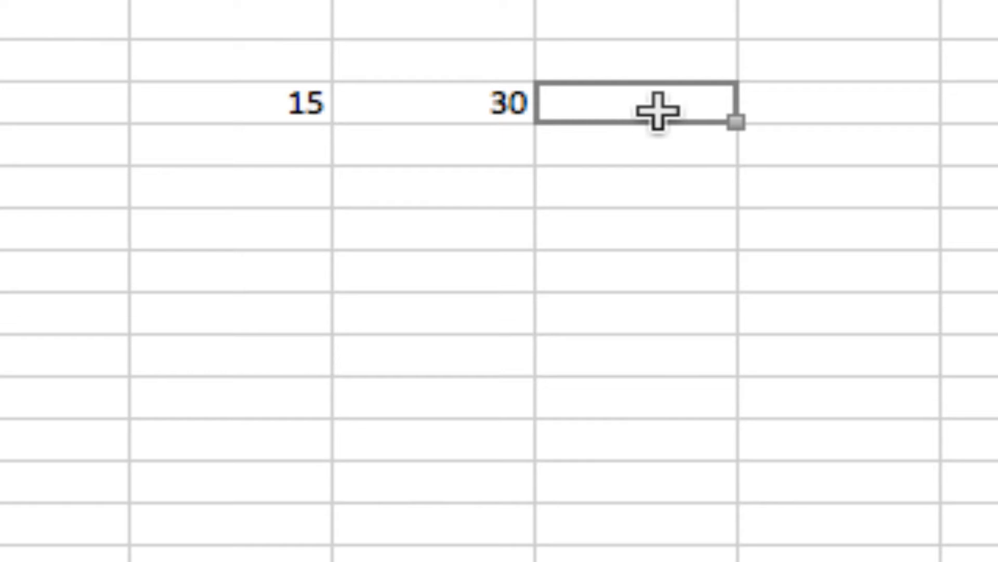
mouse_move(234, 113)
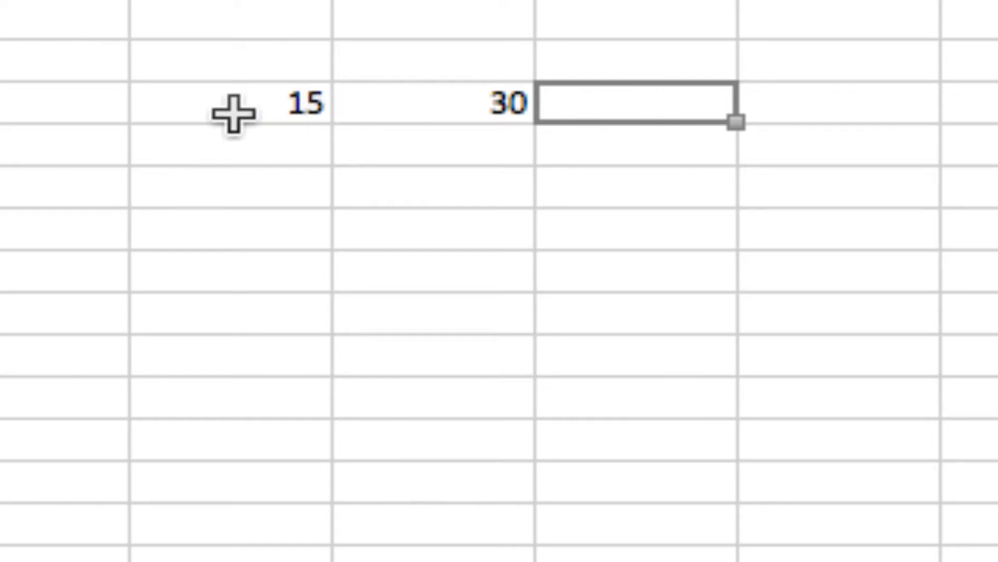
mouse_move(460, 113)
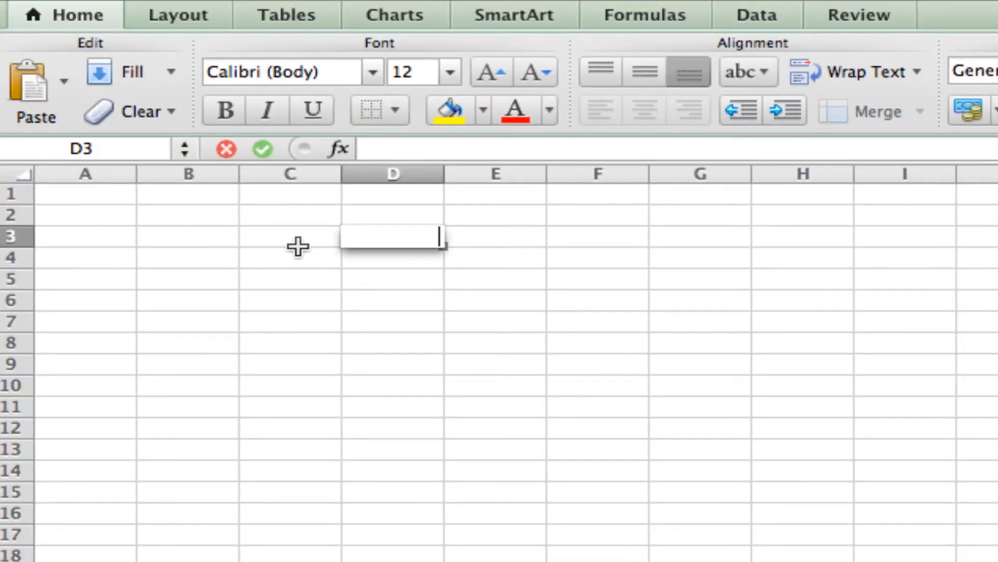
Step: Apply All Borders to C3:D8, forming a two-column, six-row bordered grid
left_click(290, 236)
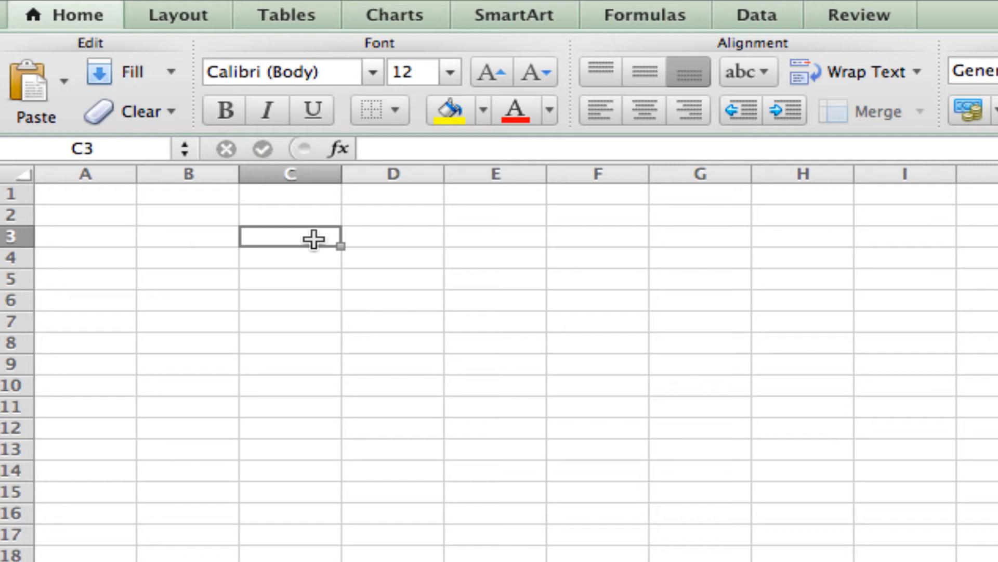
left_click_drag(312, 236, 380, 309)
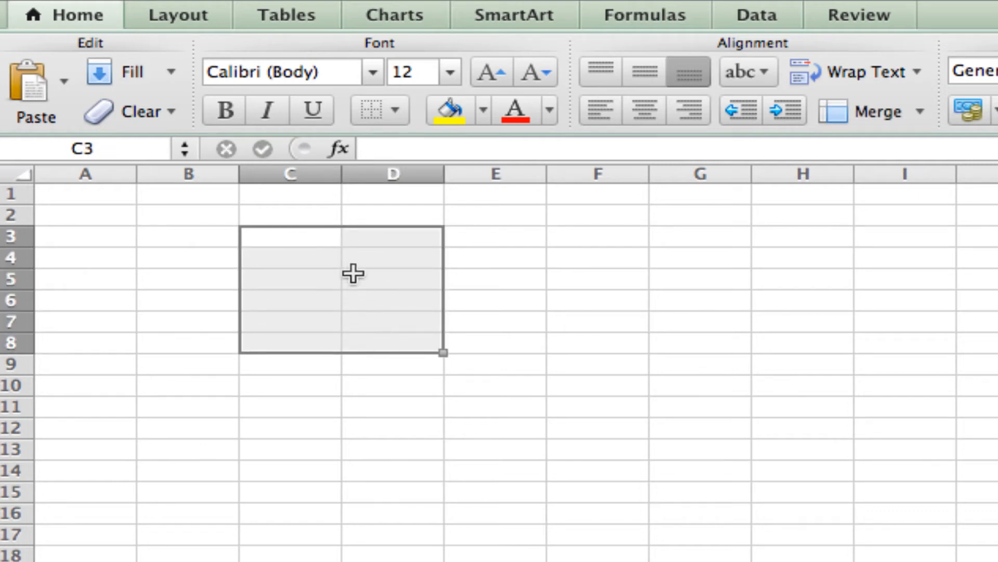
mouse_move(350, 337)
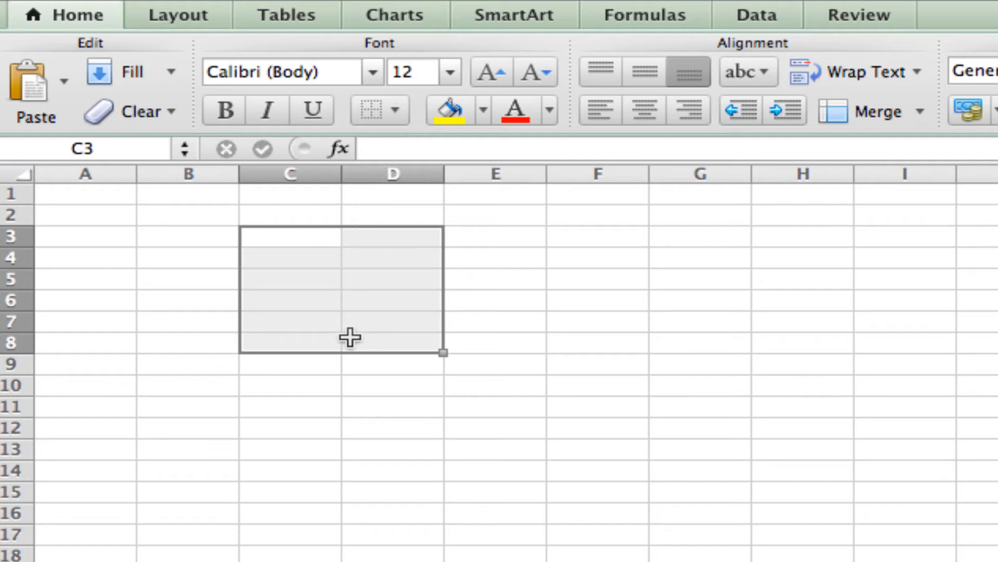
mouse_move(404, 117)
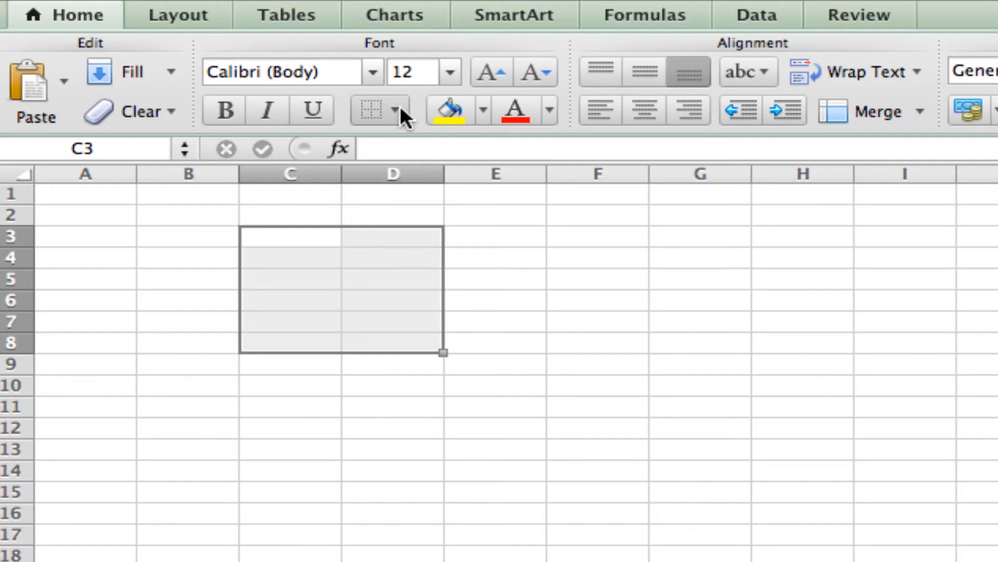
left_click(403, 110)
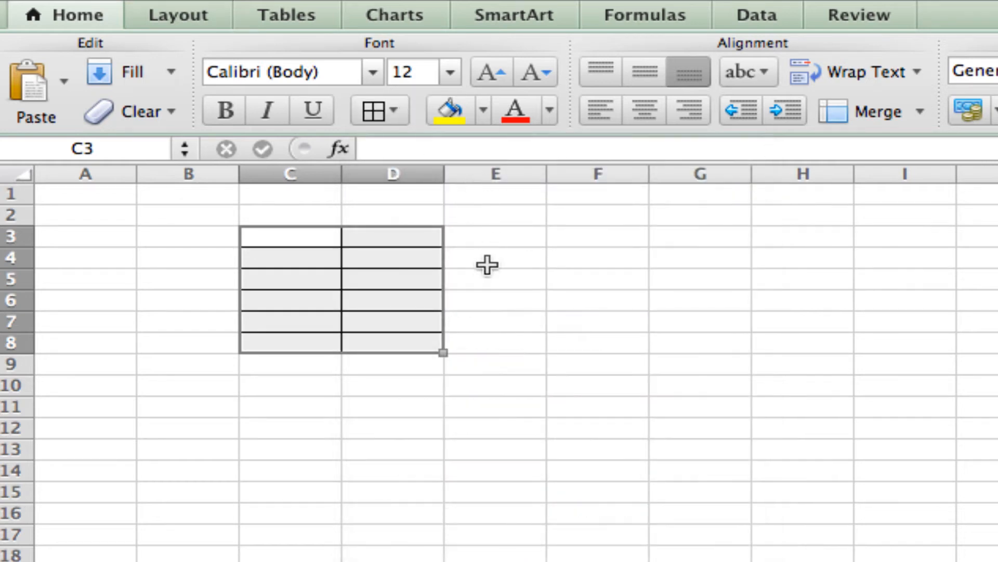
left_click(495, 279)
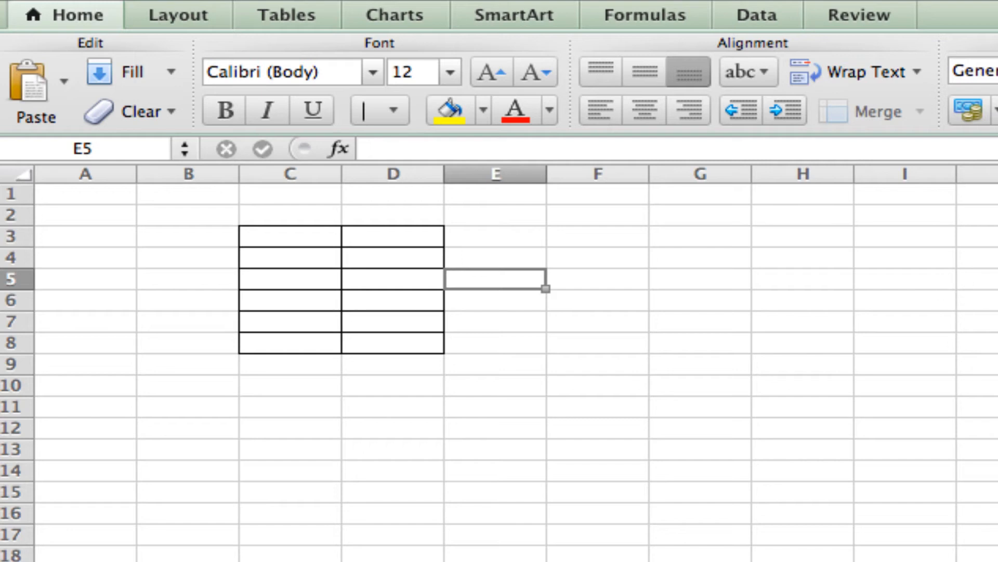
mouse_move(687, 435)
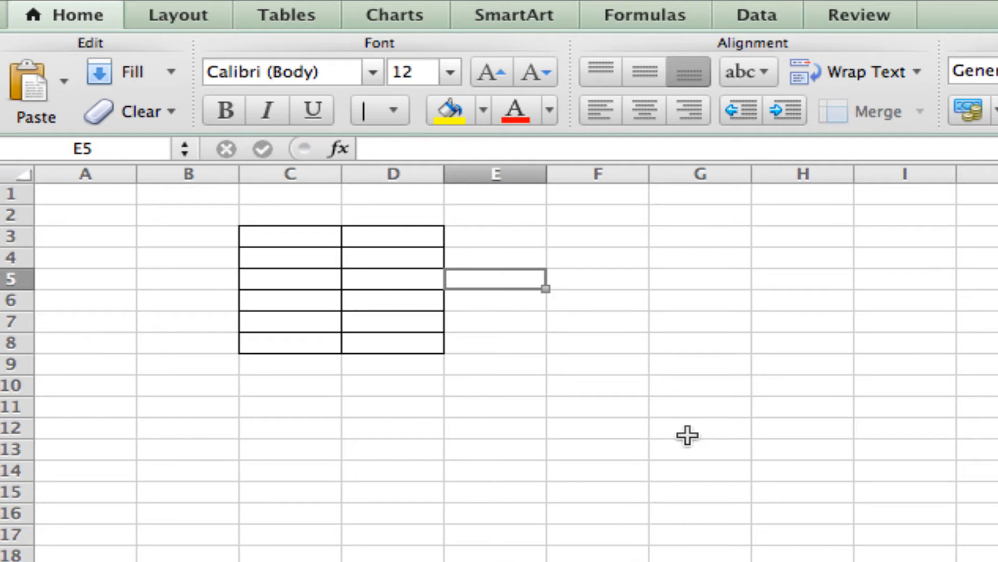
mouse_move(657, 416)
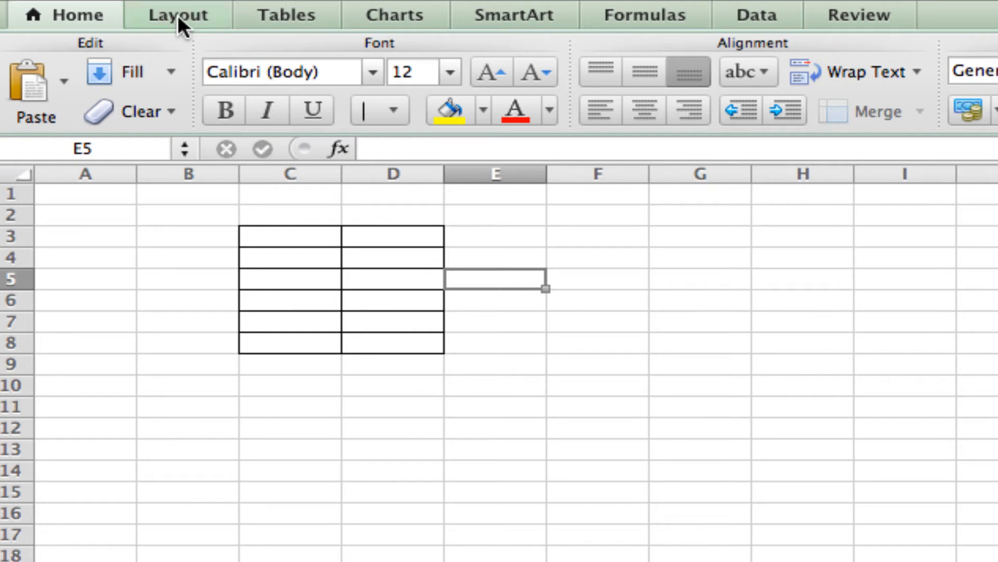
Step: Turn off sheet Gridlines from the Layout ribbon, leaving only the bordered table, and return to C3
left_click(177, 15)
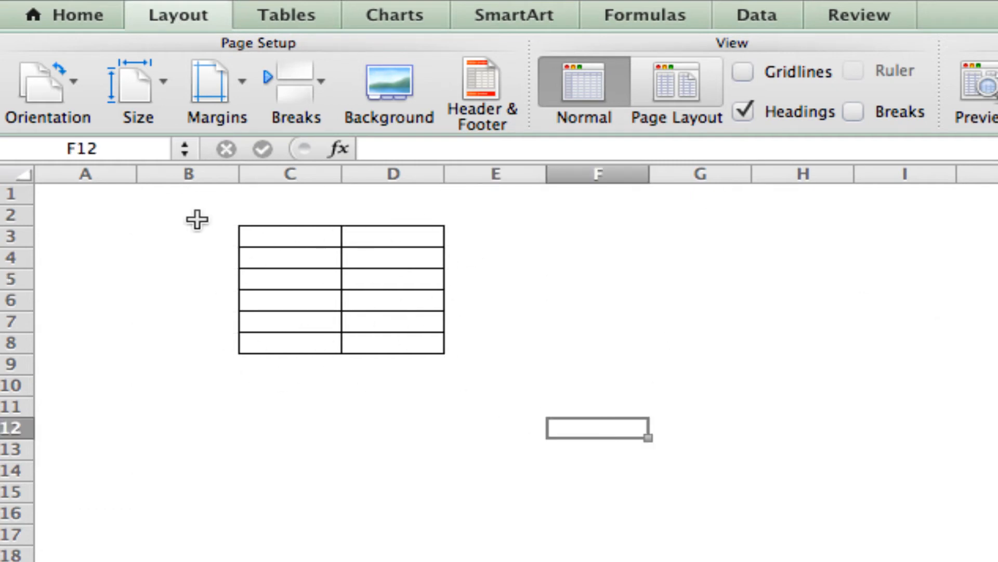
left_click(66, 13)
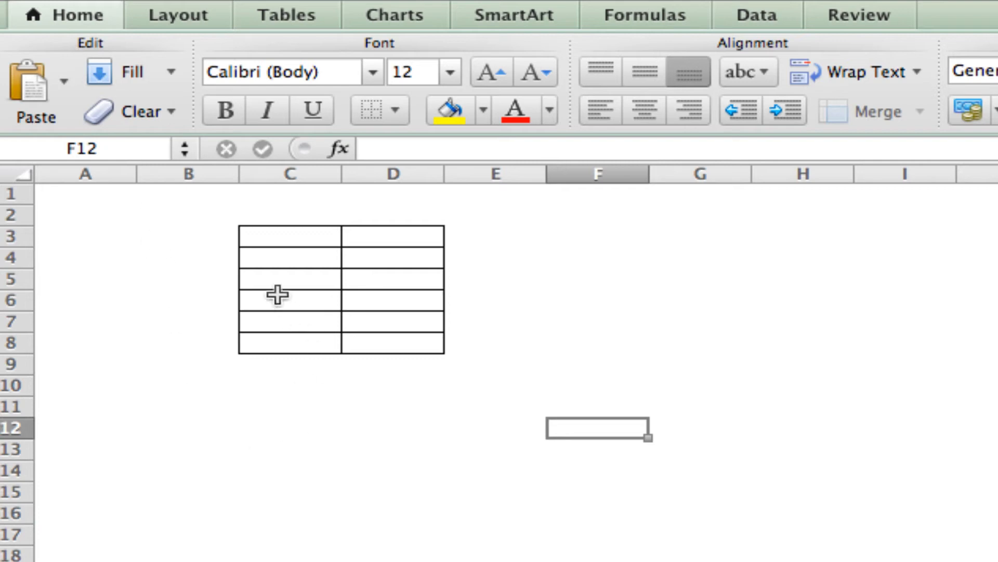
left_click(290, 236)
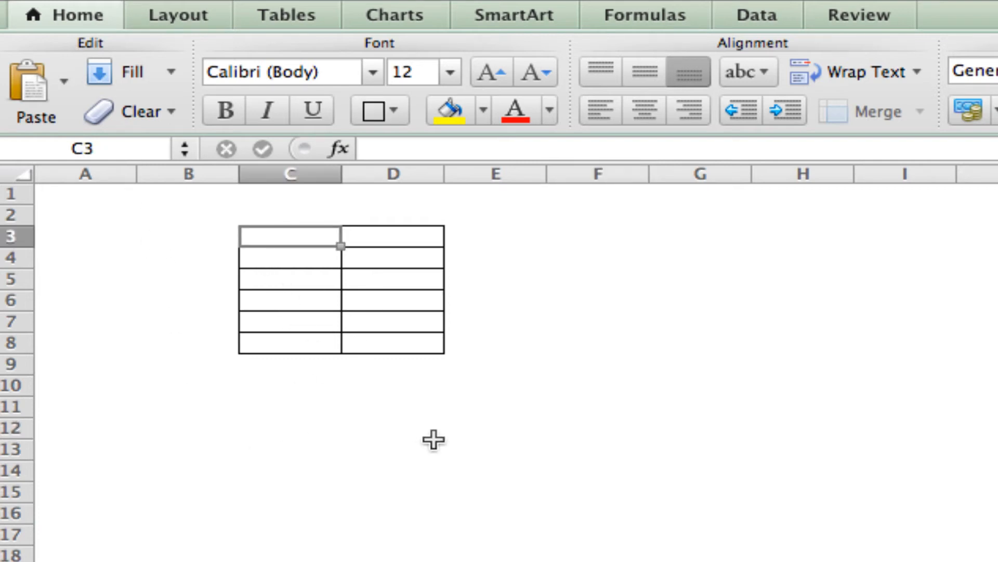
Step: Enter the headers Item in C3 and Cost in D3
double_click(290, 236)
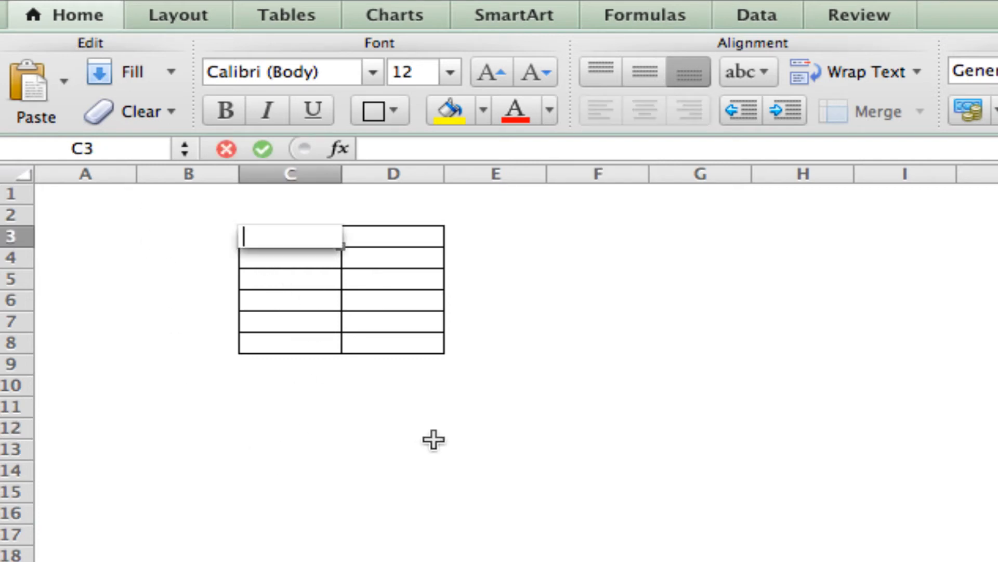
type("Itew")
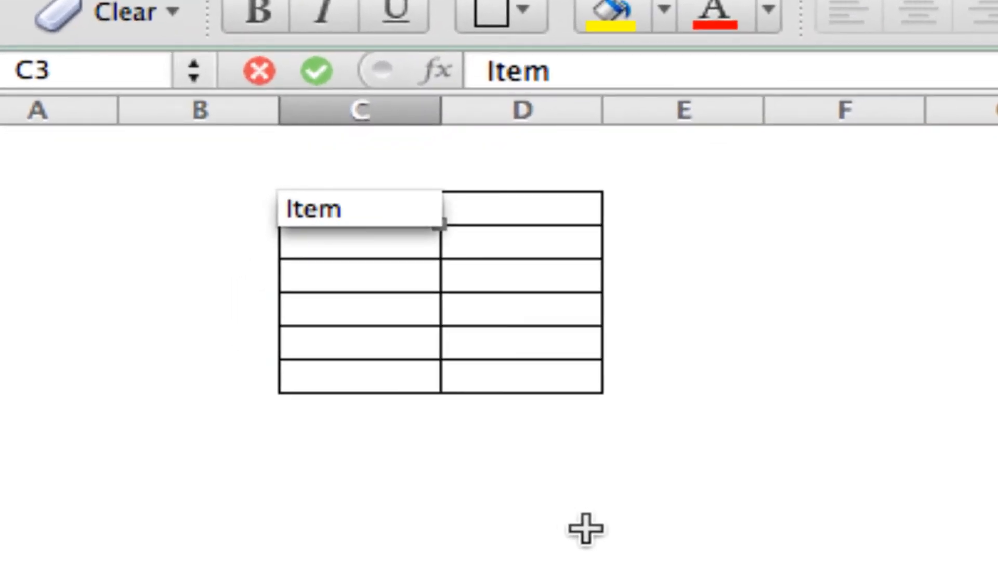
key("Tab")
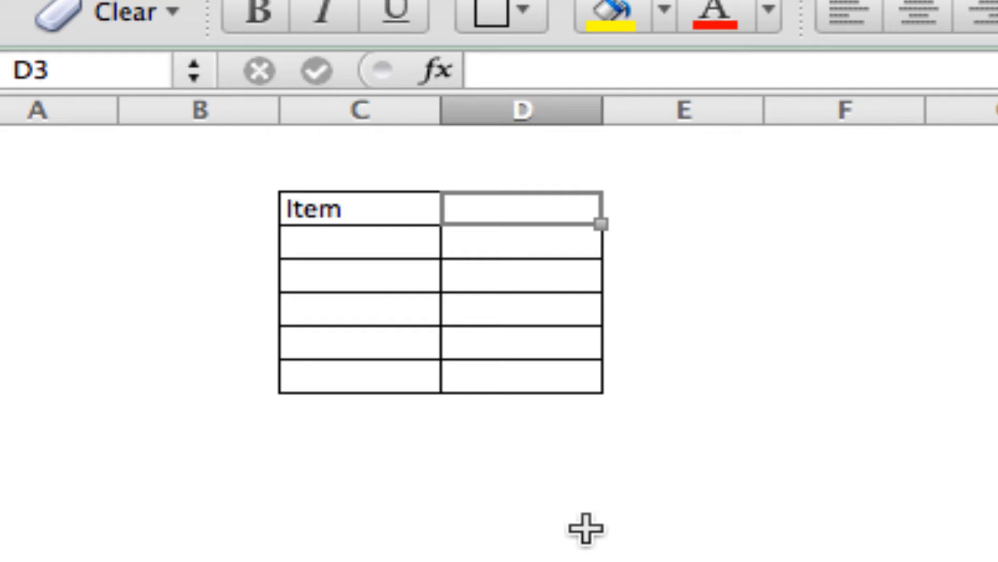
type("Cost")
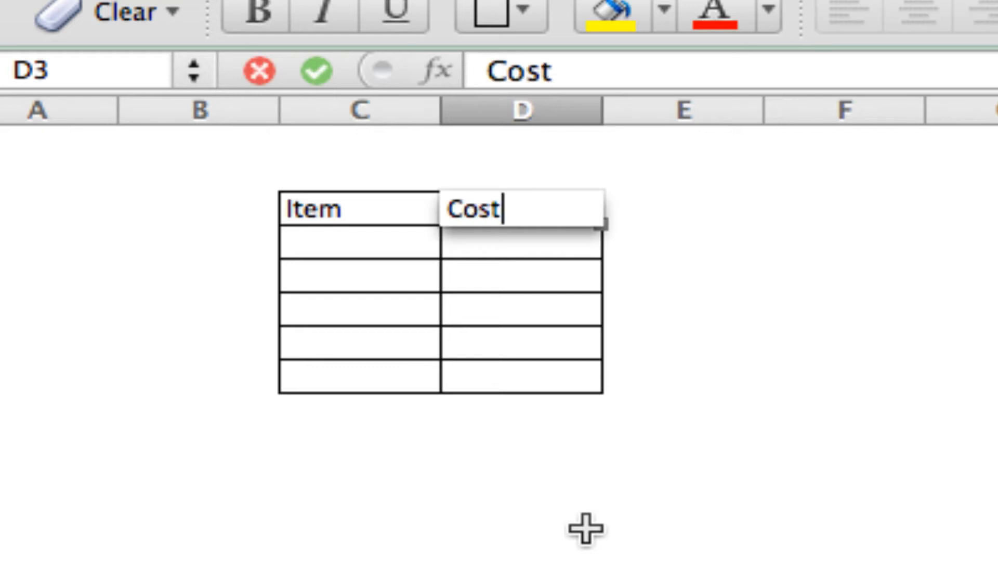
left_click(358, 242)
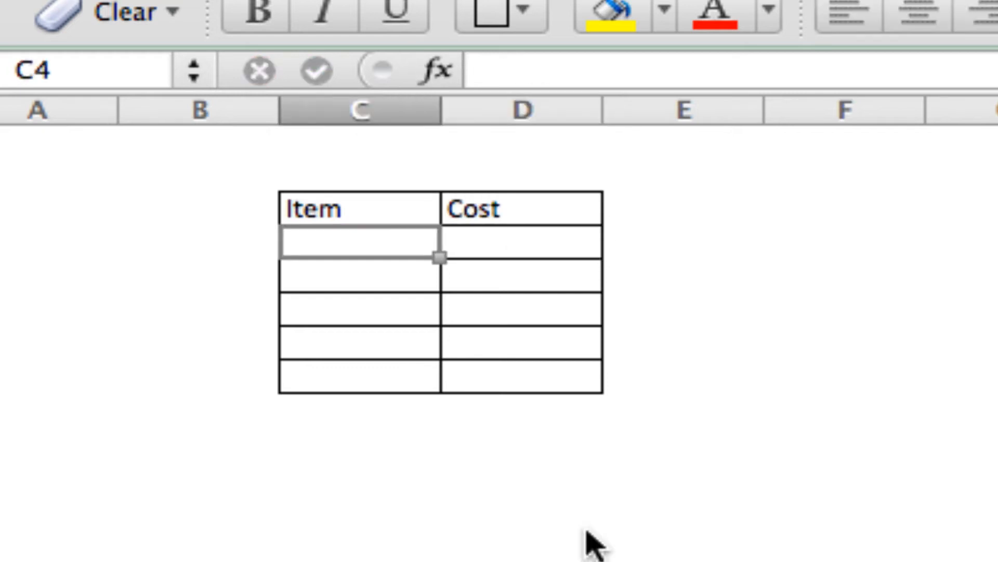
Step: Enter the rows Steak 10, Bread 2, Coffee 100 and Milk 4 under the headers
type("Stea")
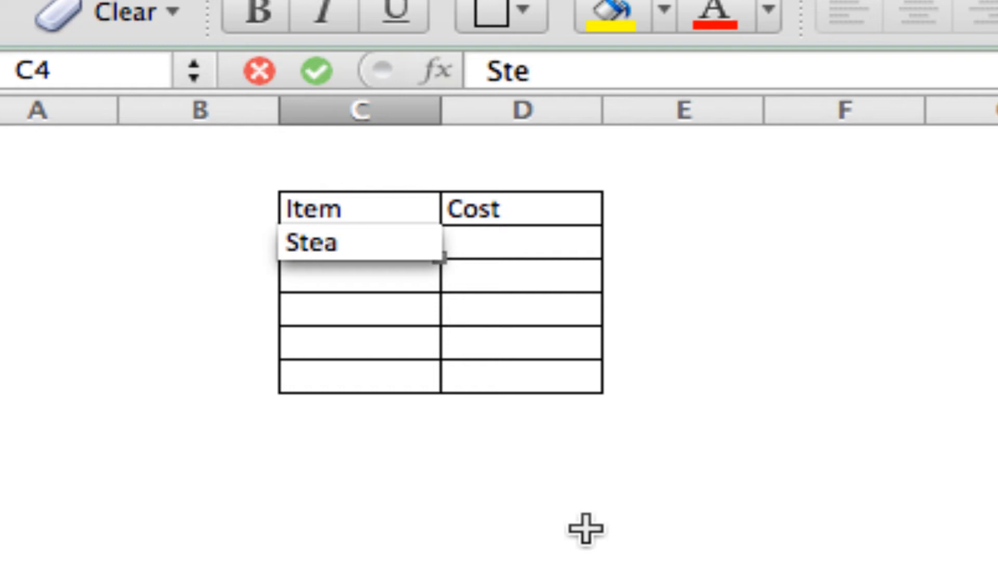
type("k")
left_click(521, 241)
type("10")
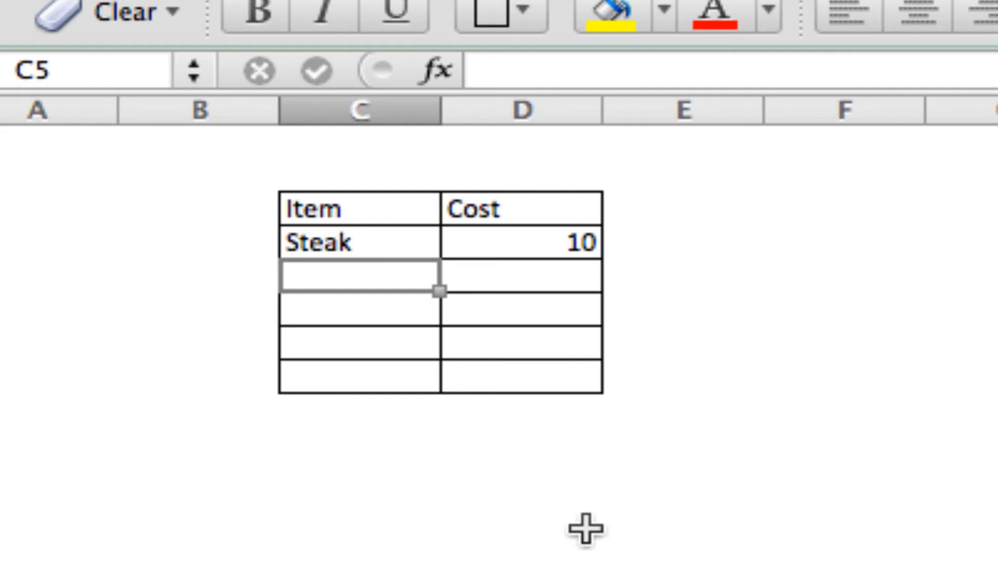
type("Br")
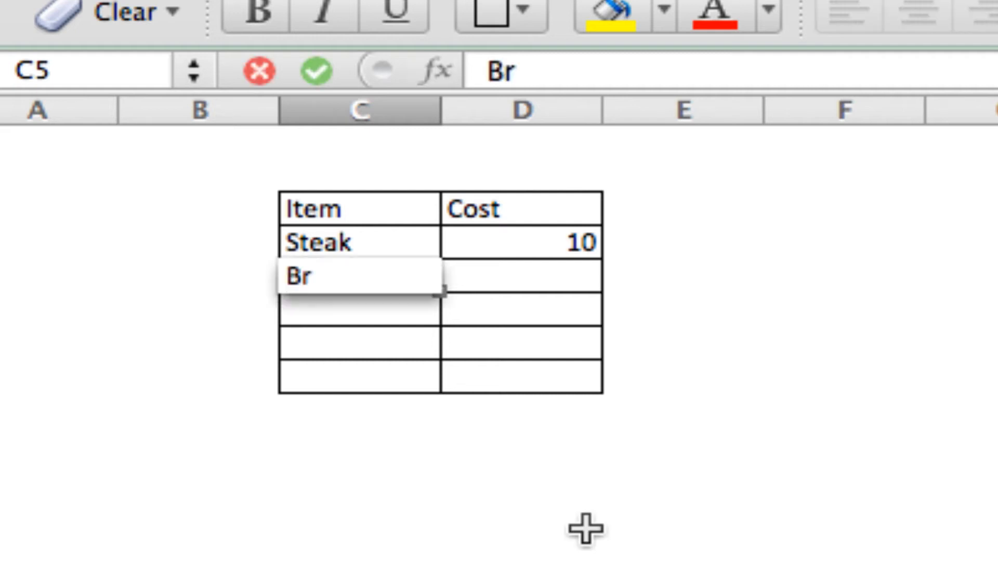
key("Tab")
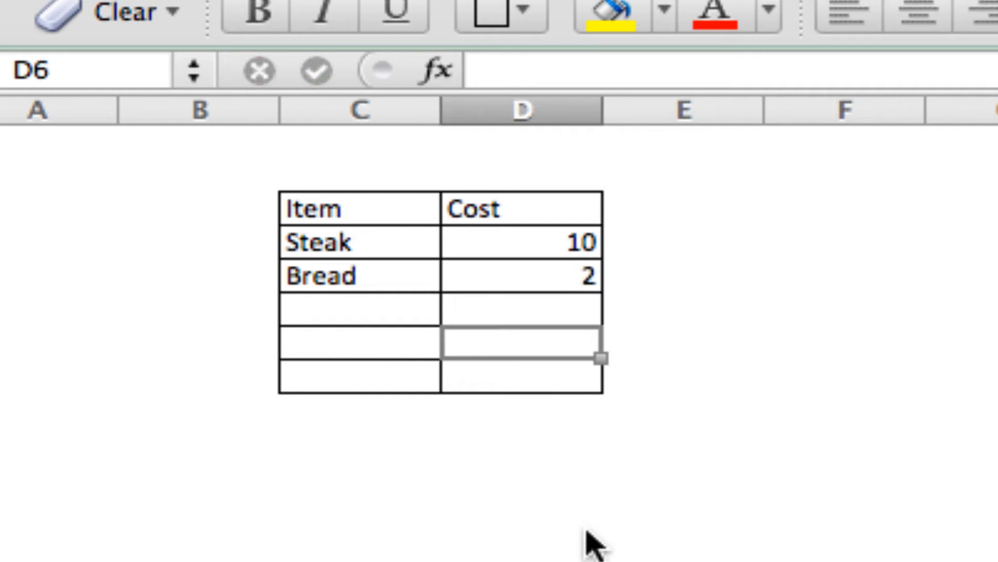
type("Coffee")
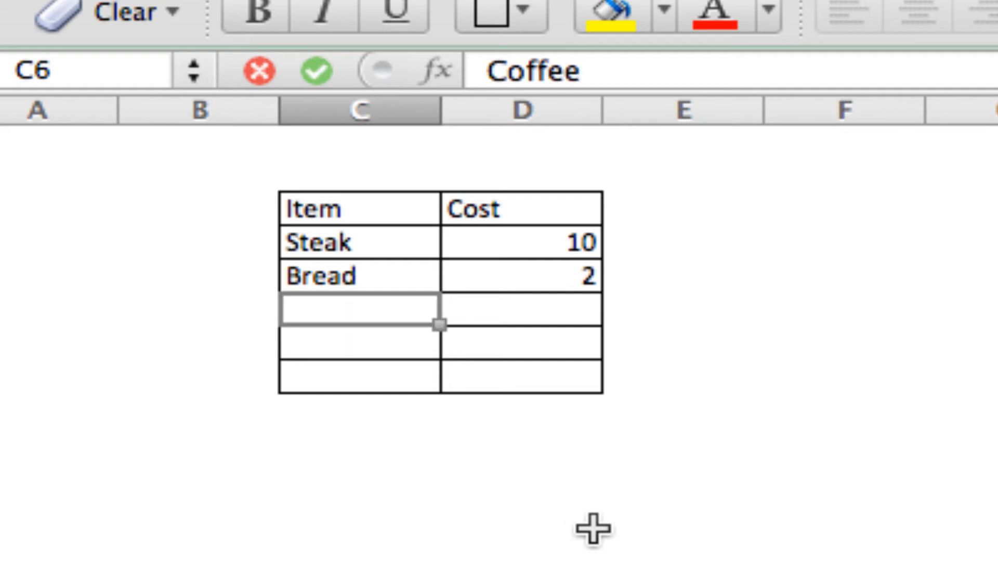
type("100")
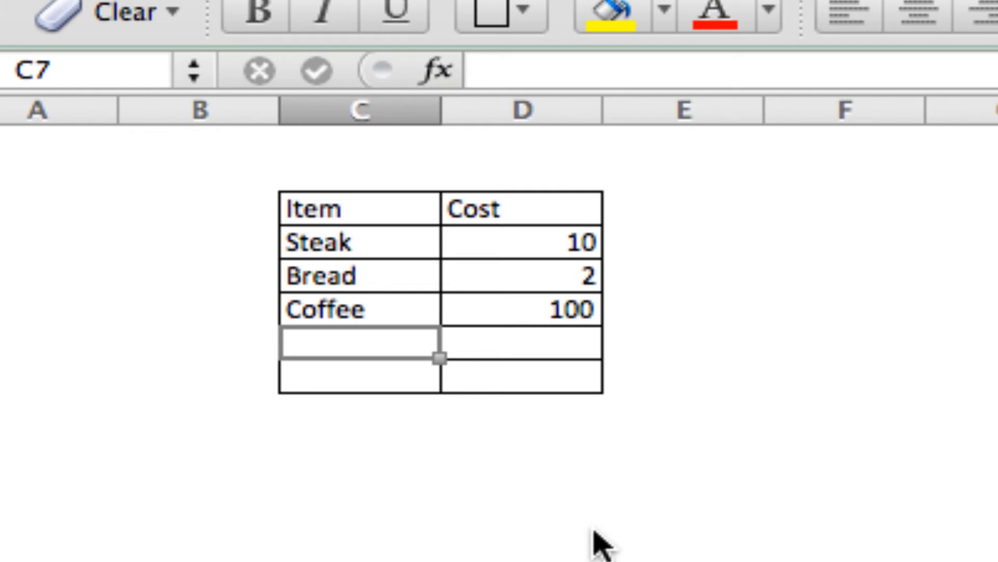
mouse_move(595, 528)
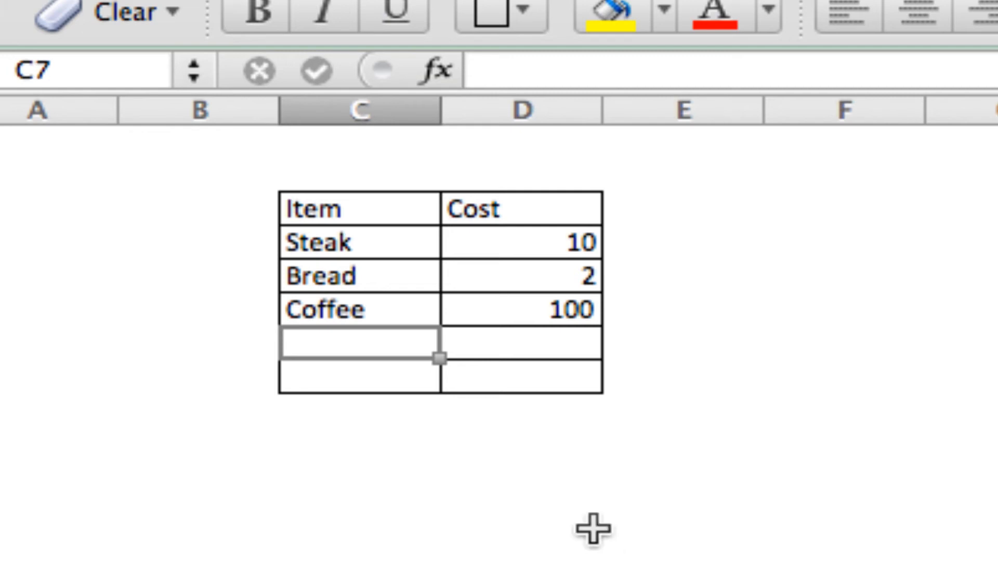
type("Milk")
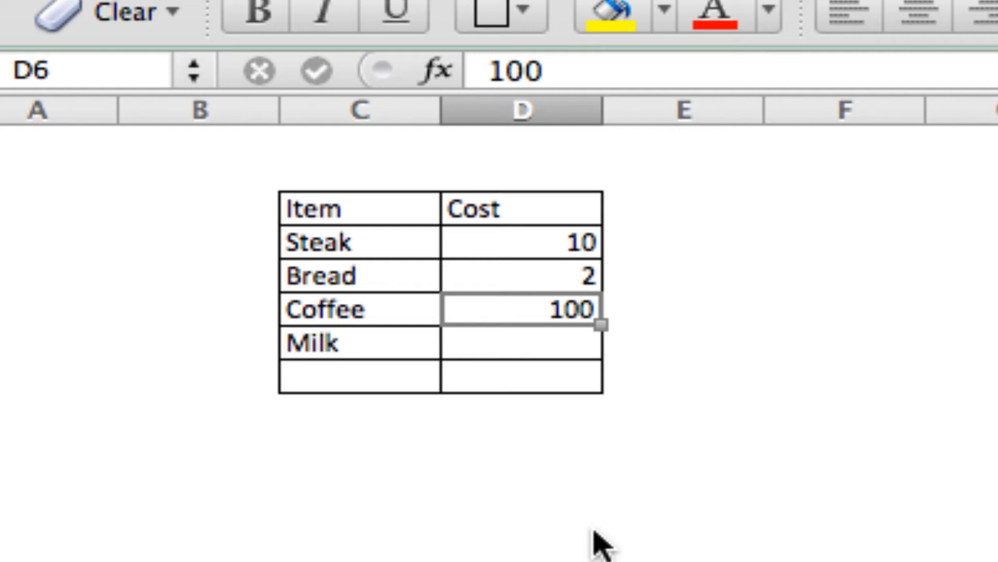
type("4")
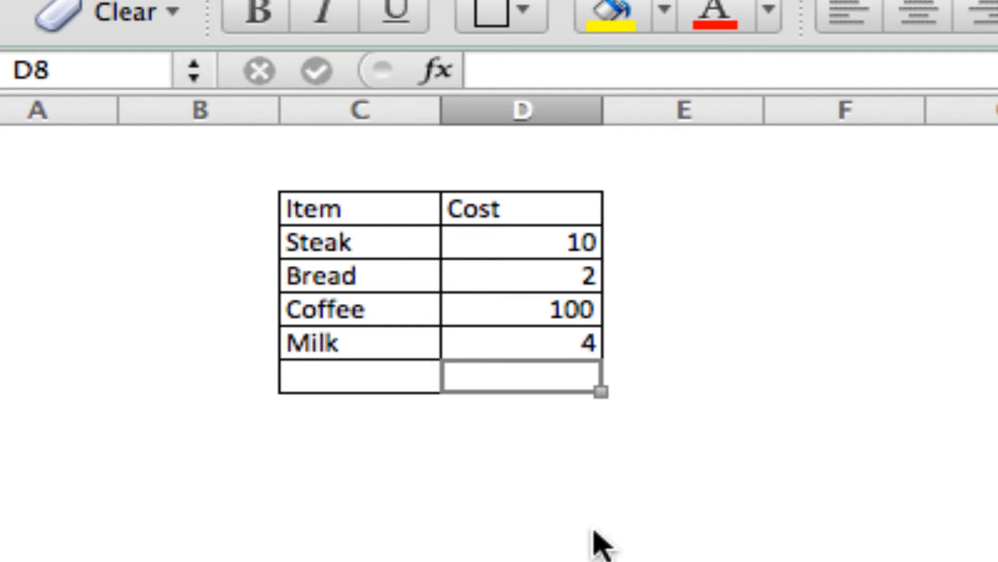
left_click(359, 377)
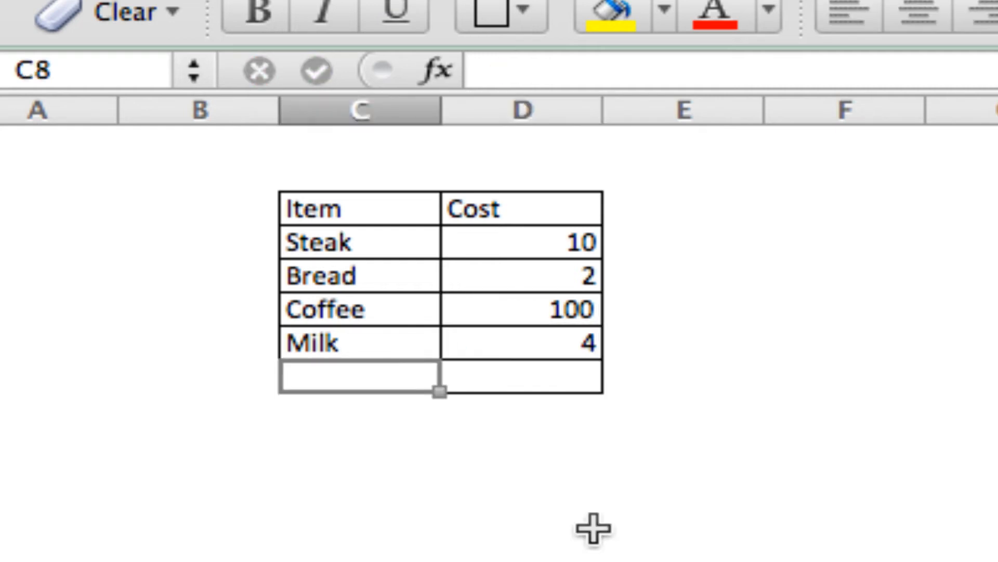
Step: Label C8 Total and enter =SUM(D4+D5+D6+D7) in D8, giving 116
type("Total")
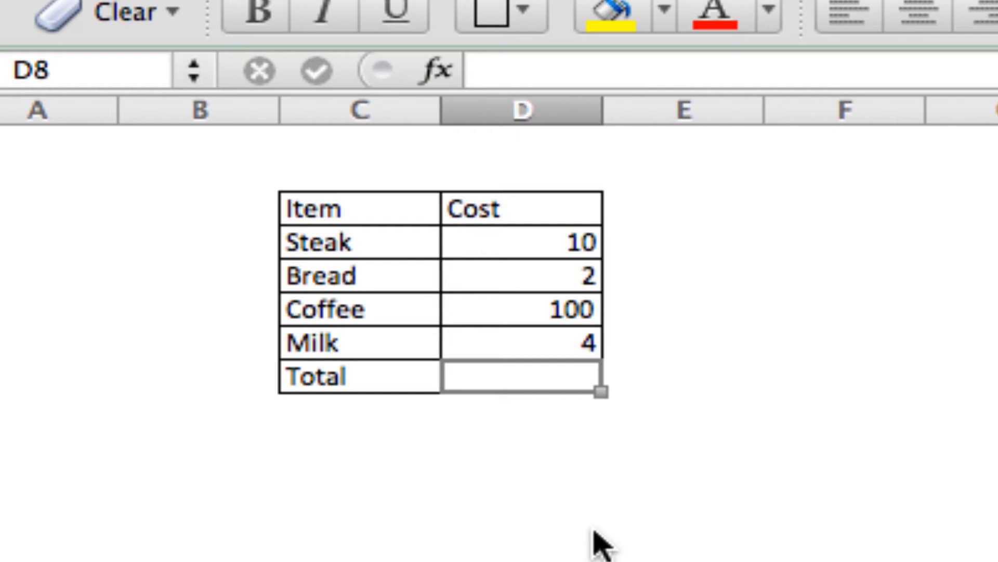
double_click(520, 376)
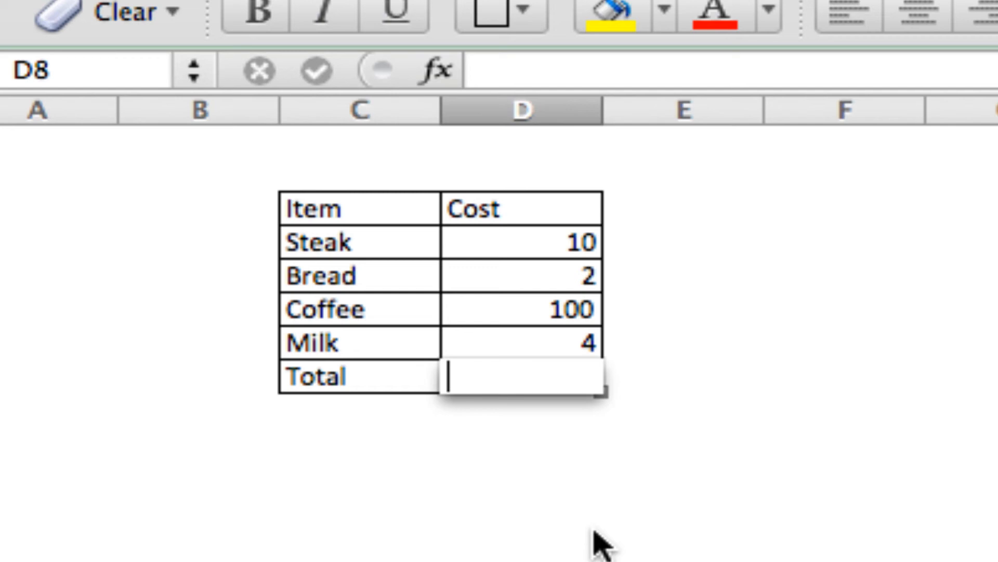
type("=")
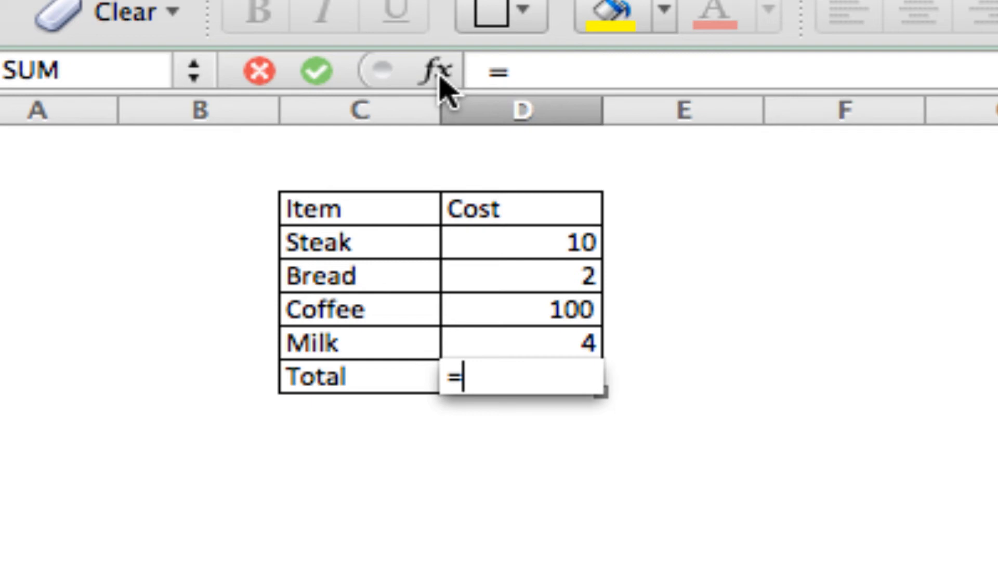
mouse_move(436, 70)
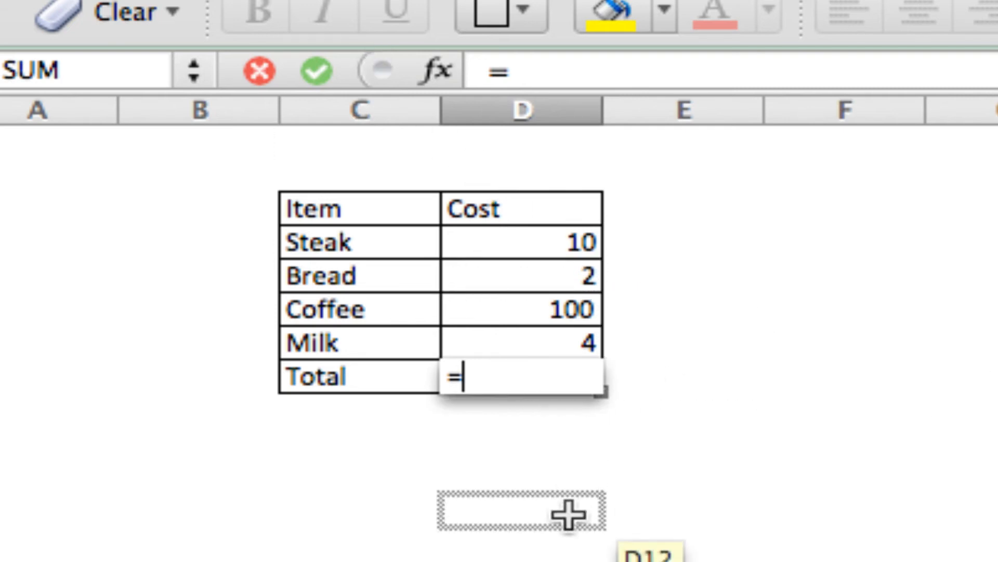
type("SUM")
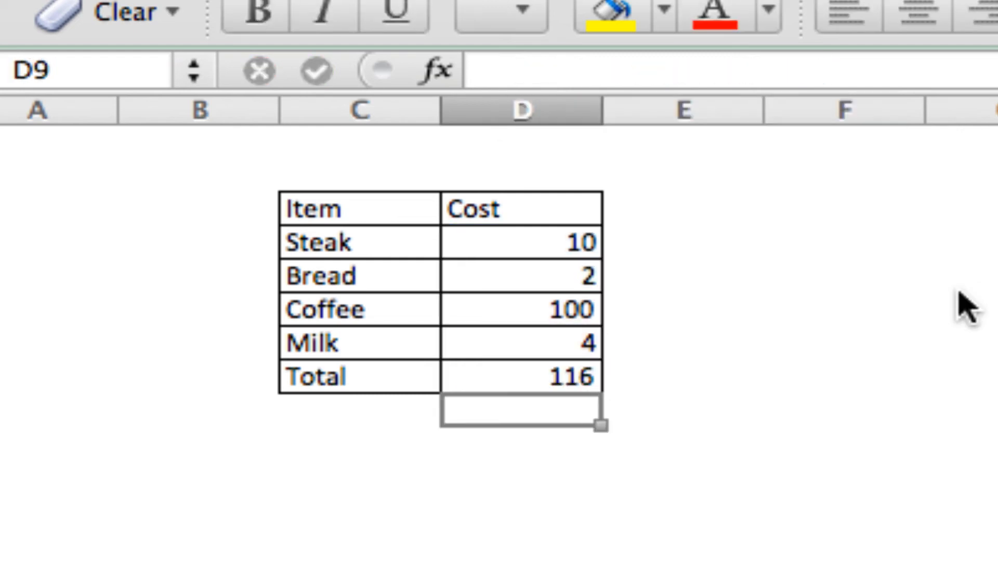
Step: Rewrite D8 as =SUM(D4:D7) by dragging over the cost cells, still showing 116
left_click(520, 375)
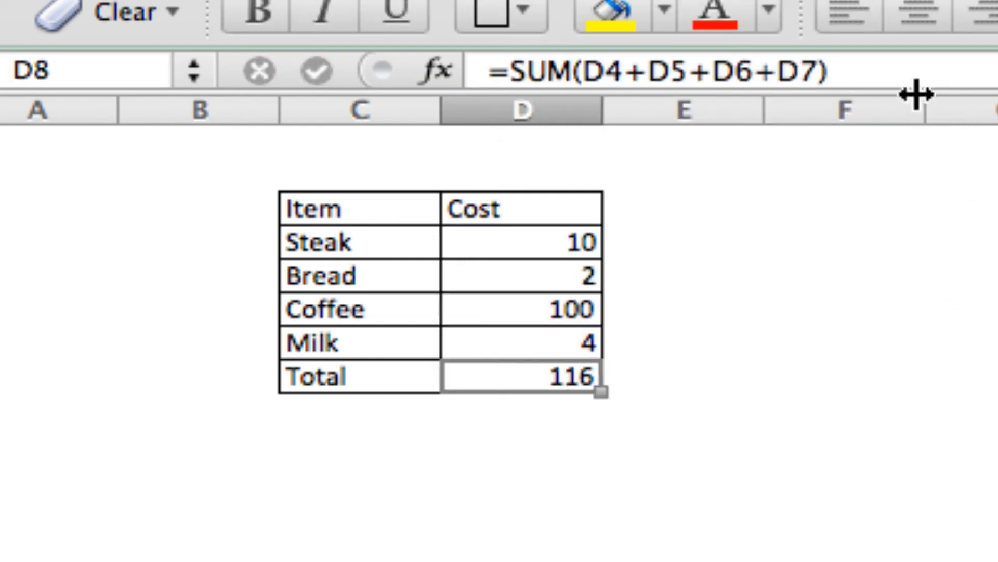
double_click(520, 377)
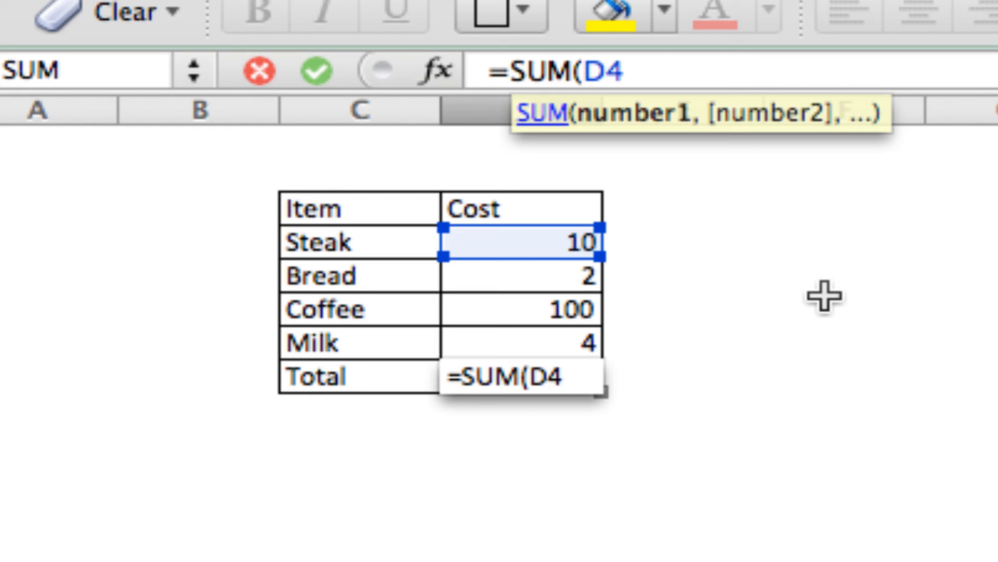
type(":")
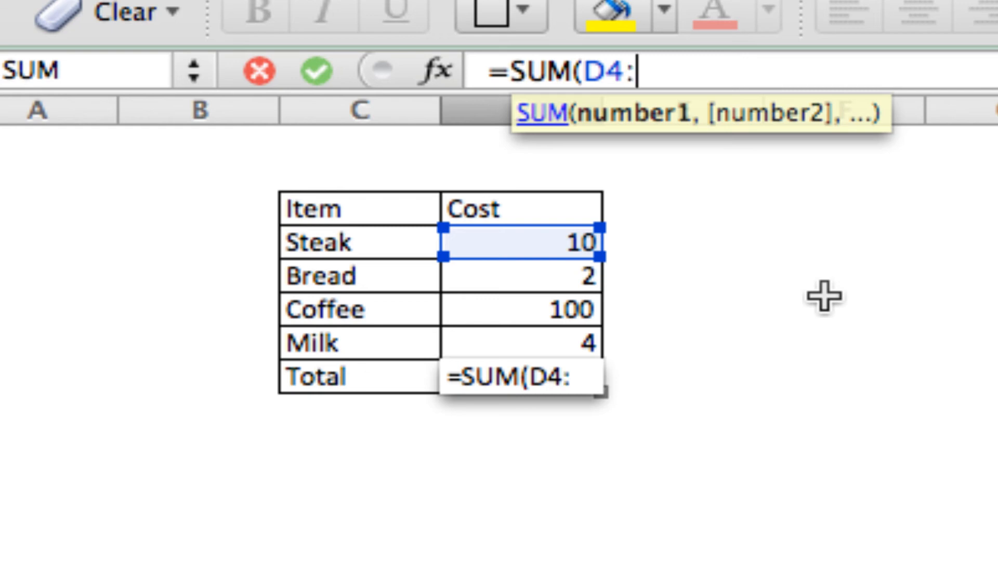
left_click_drag(519, 243, 519, 344)
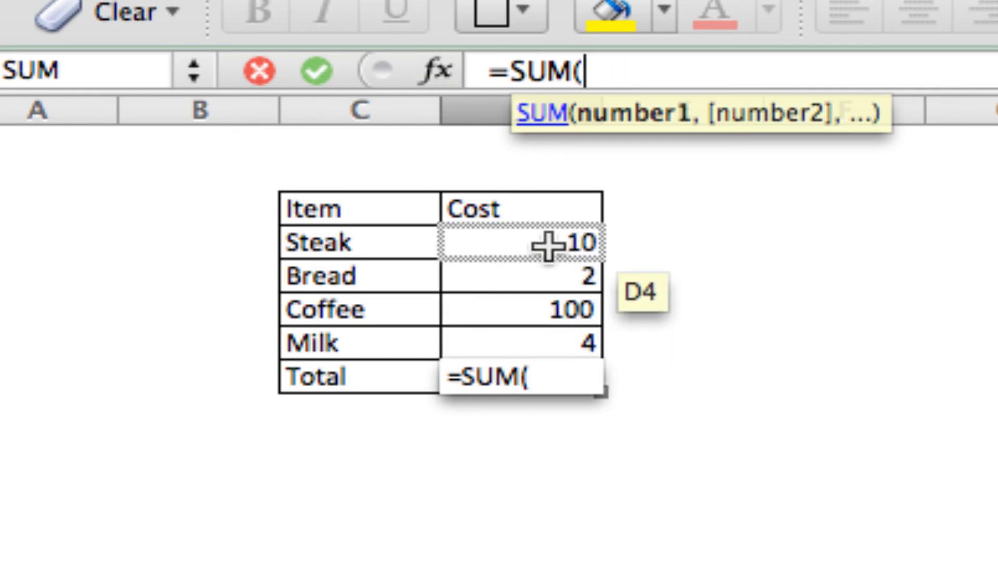
left_click_drag(521, 241, 521, 342)
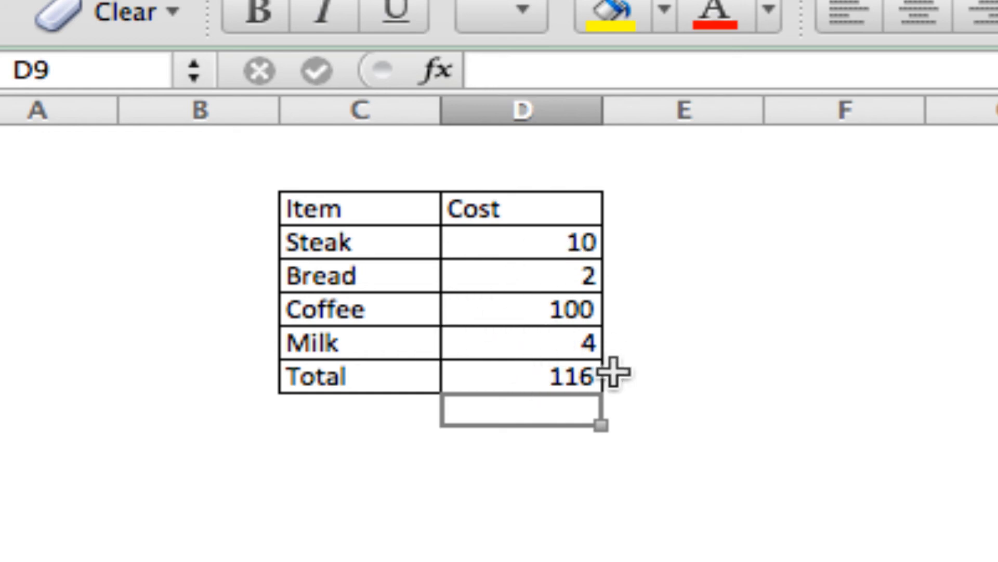
mouse_move(537, 287)
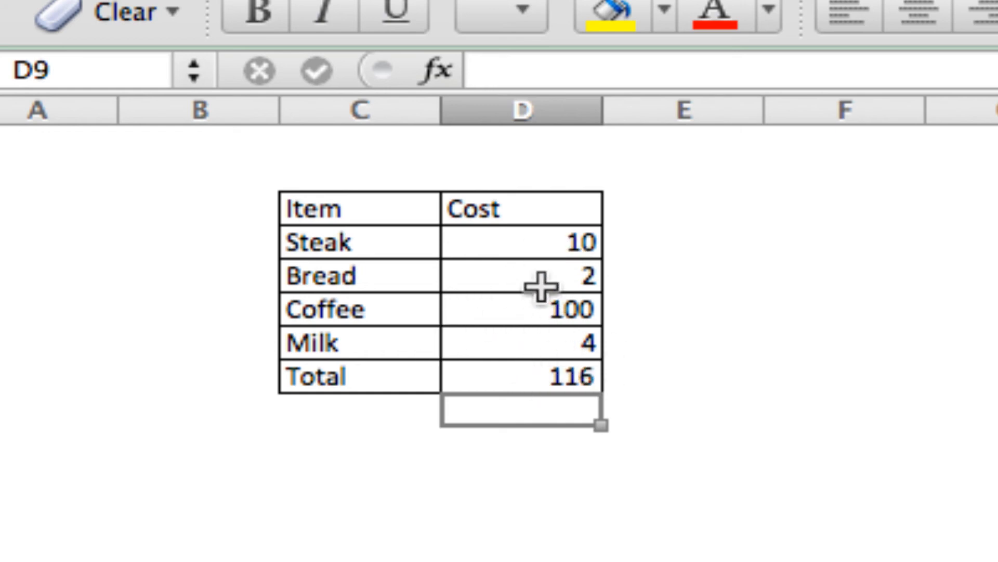
mouse_move(529, 251)
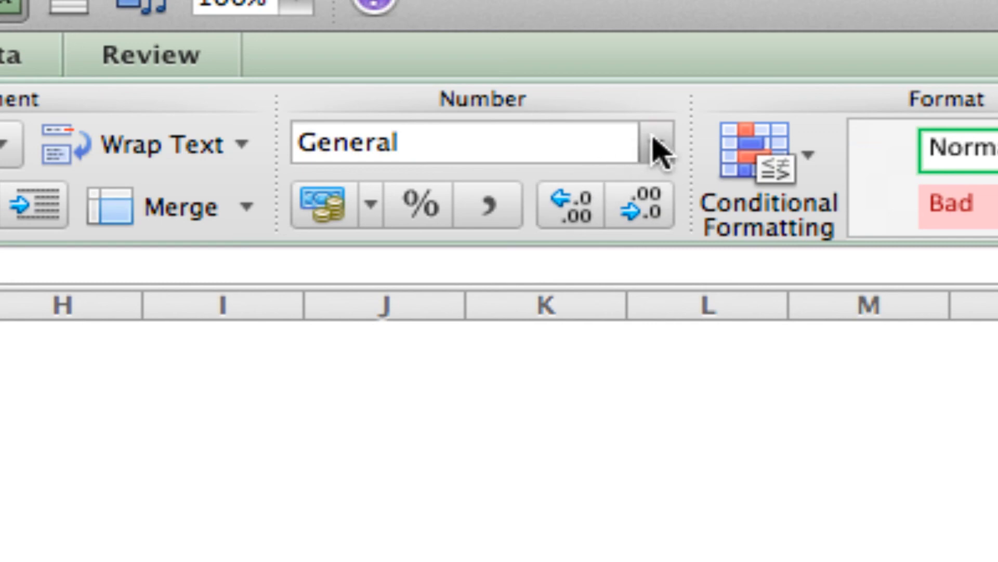
Step: Format the costs and total D4:D8 as Currency with two decimals, e.g. $10.00 and $116.00
left_click(656, 140)
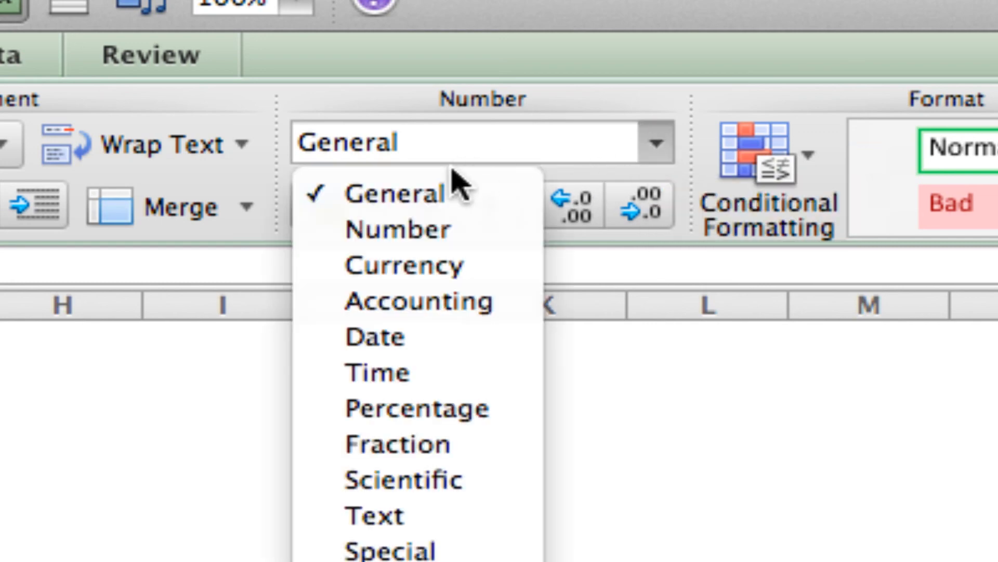
mouse_move(487, 274)
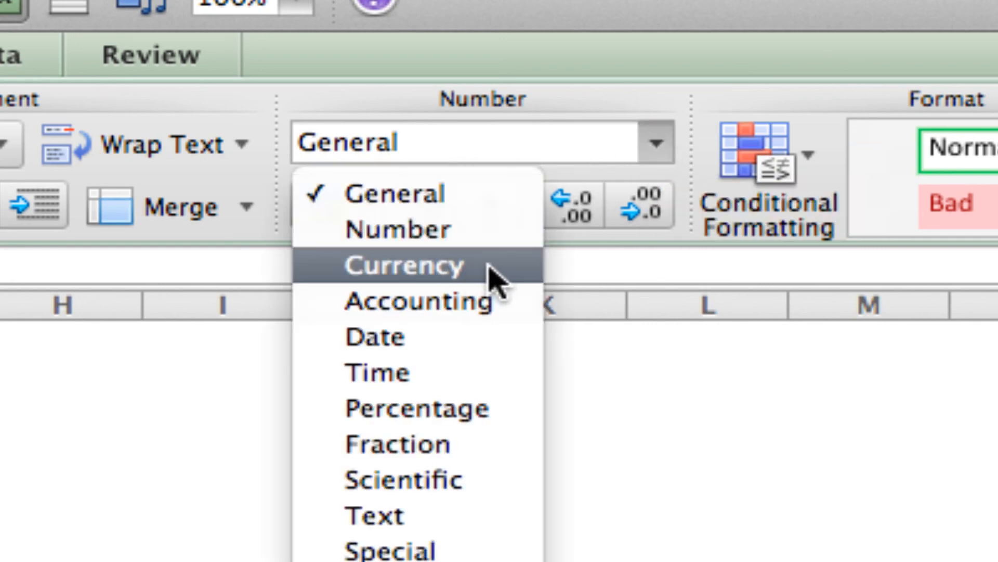
left_click(405, 266)
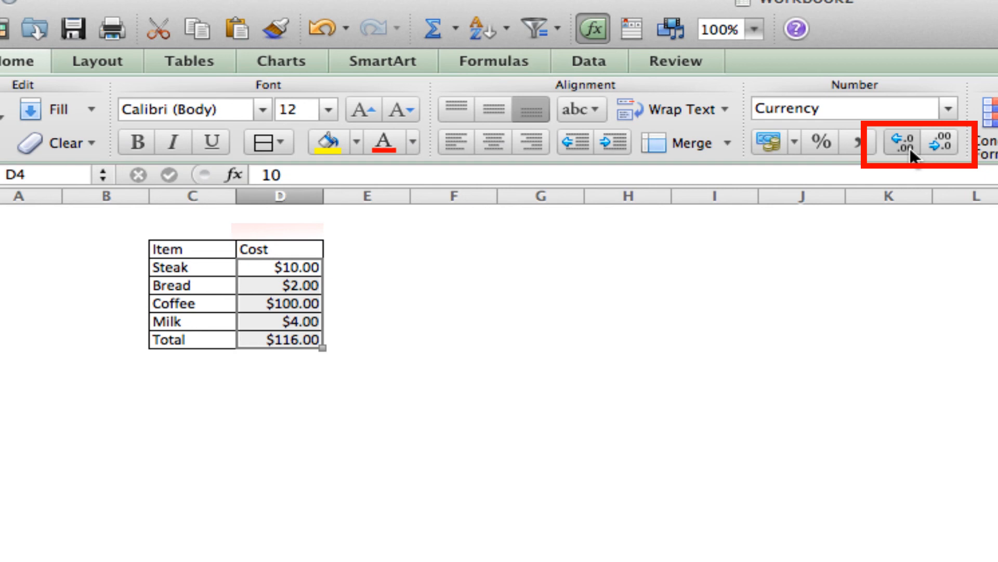
left_click(943, 143)
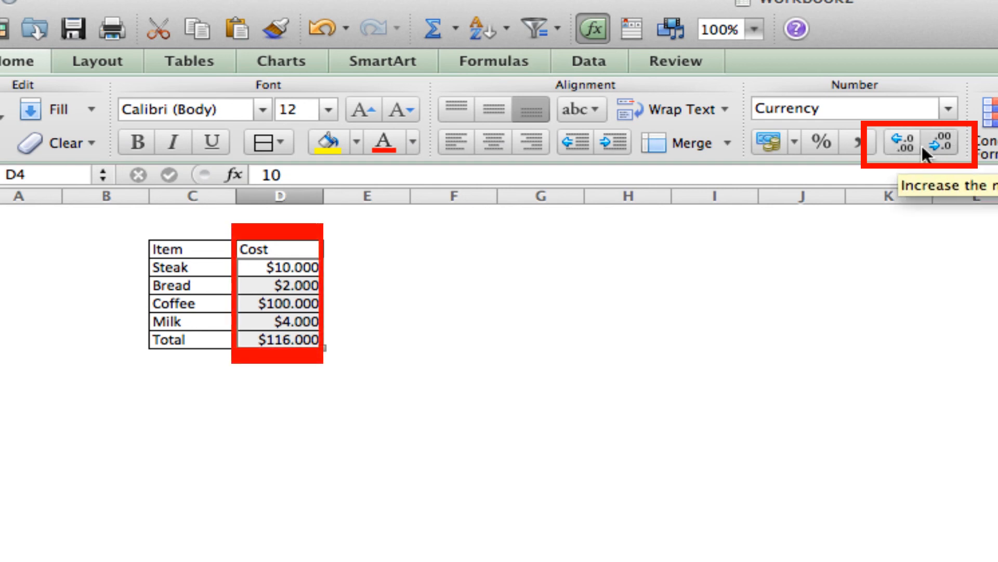
left_click(940, 143)
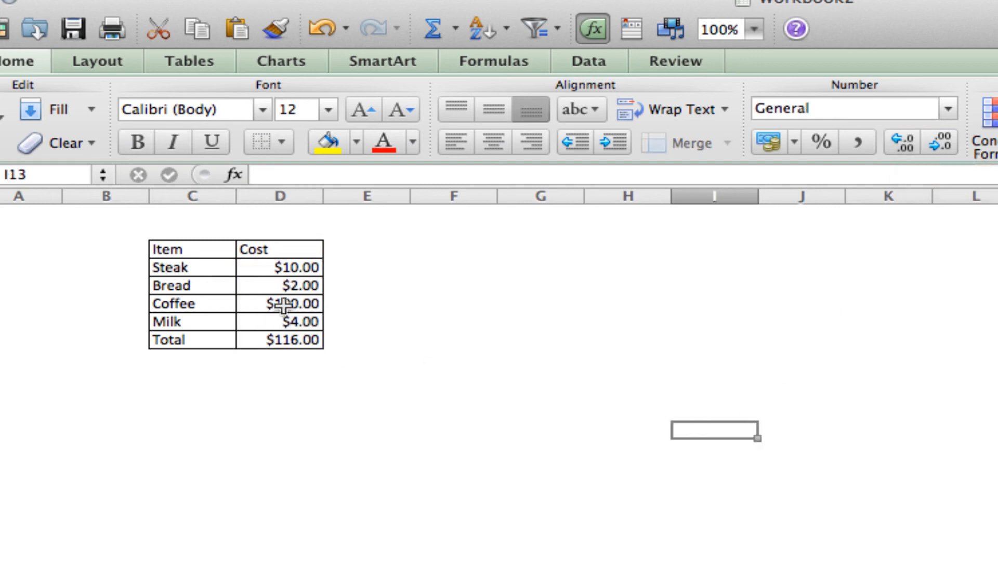
Step: Change the Steak cost in D4 to 20 so the total recalculates to $126.00
left_click(280, 267)
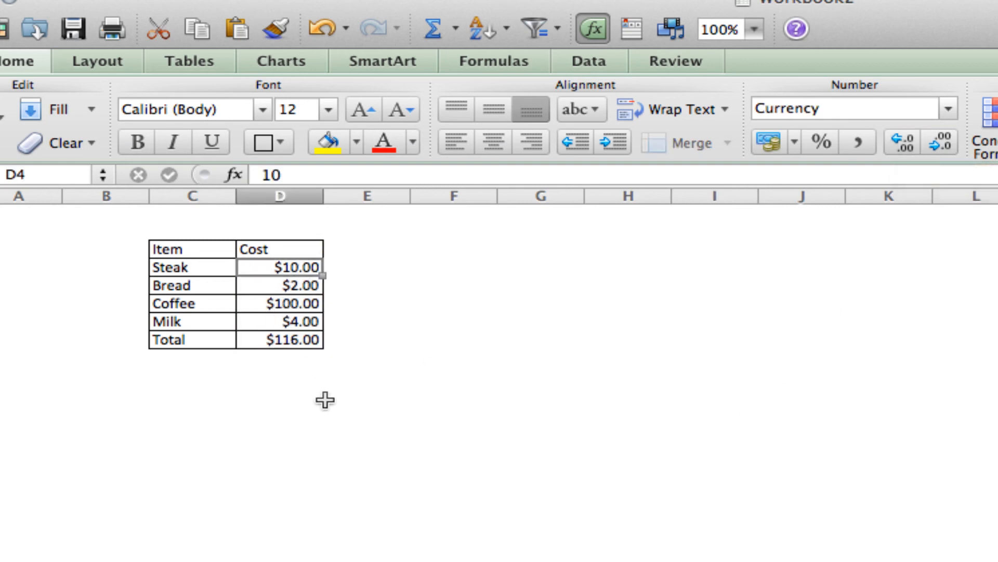
mouse_move(381, 489)
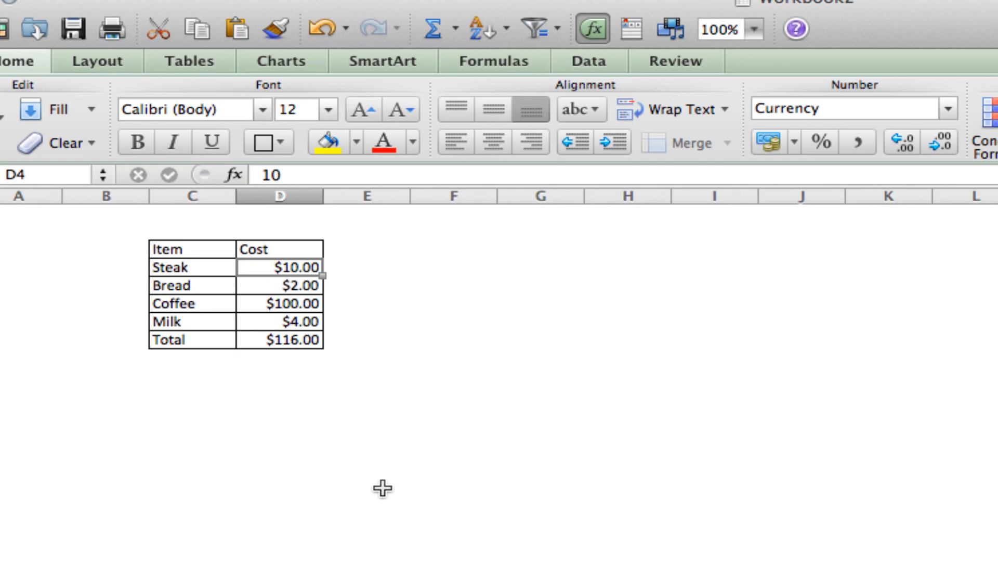
type("20")
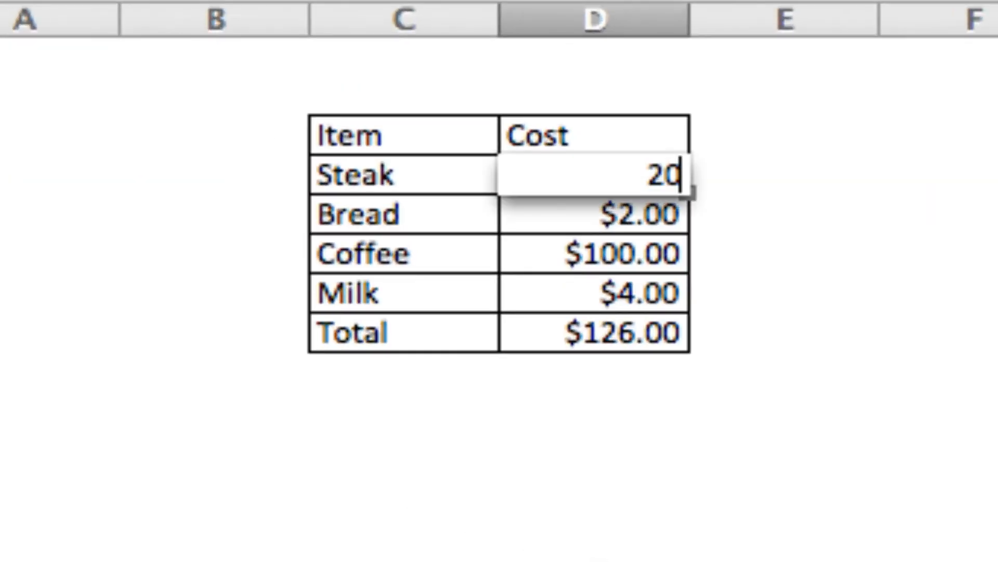